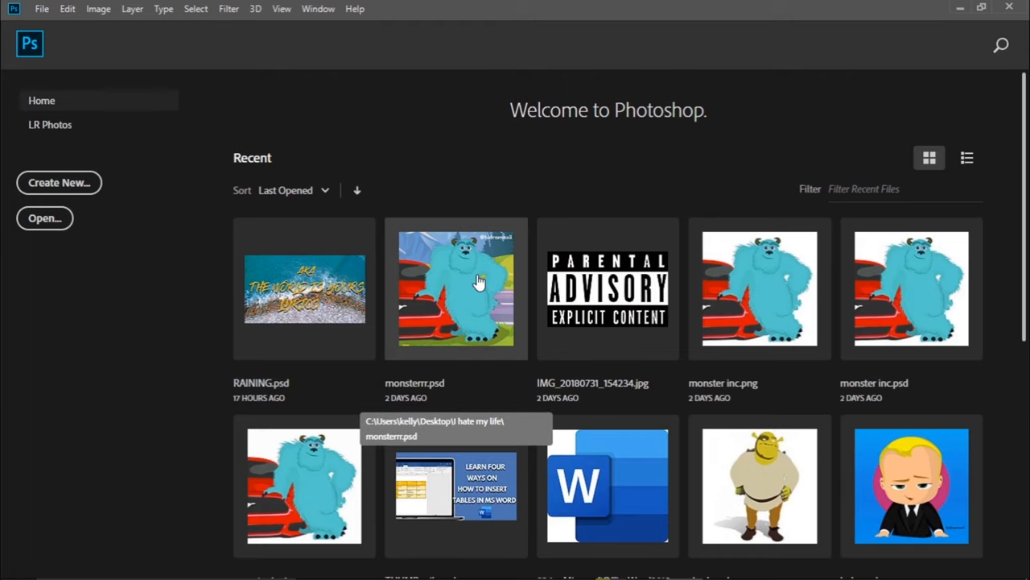
{"action": "mouse_move", "coordinate": [309, 229]}
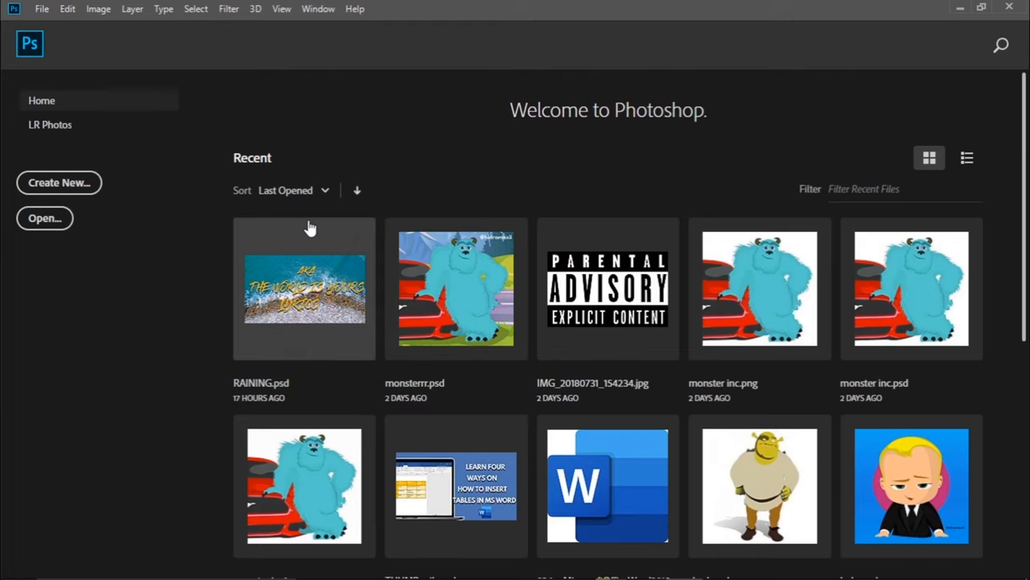
{"action": "mouse_move", "coordinate": [652, 177]}
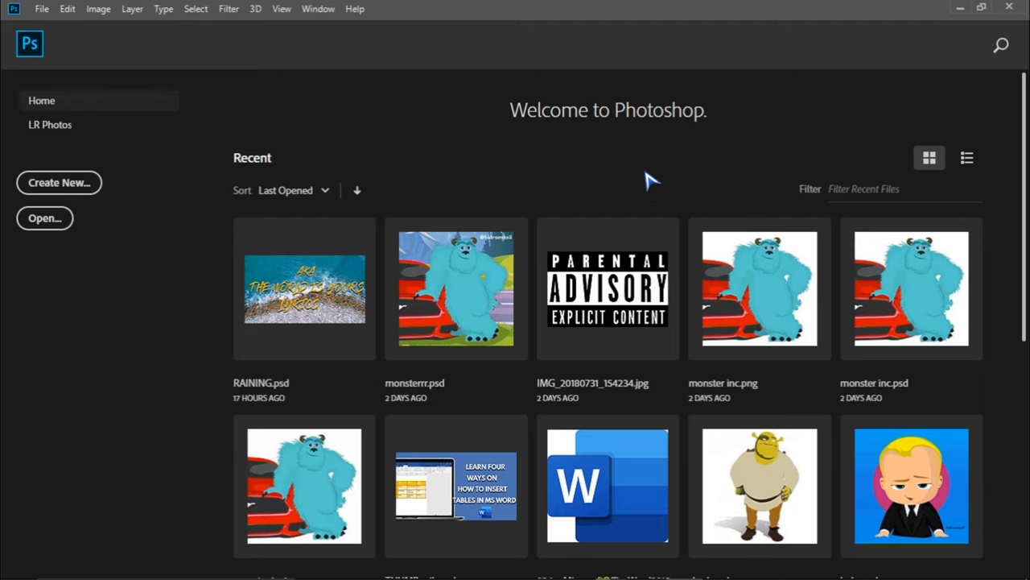
{"action": "mouse_move", "coordinate": [548, 190]}
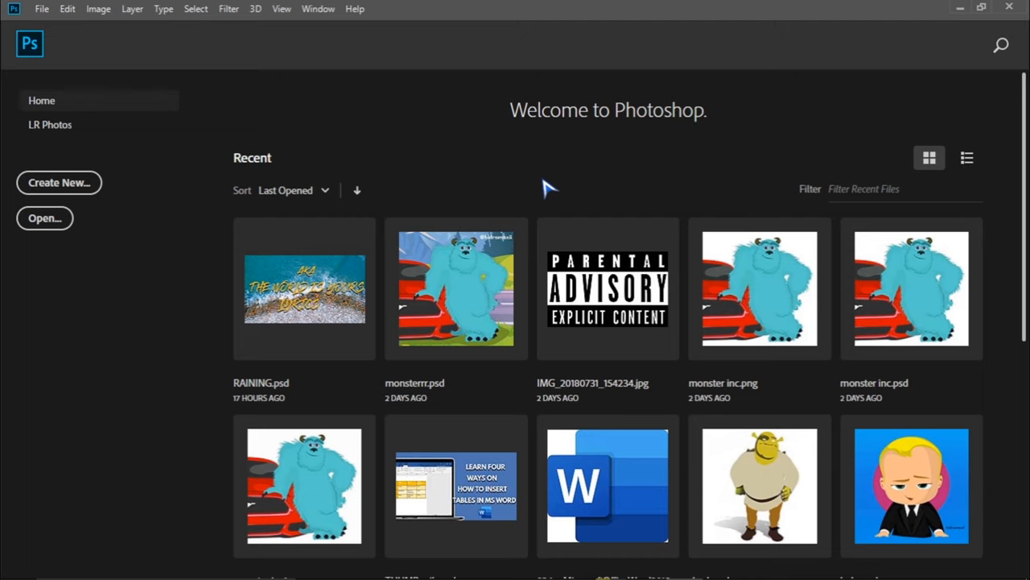
{"action": "mouse_move", "coordinate": [408, 125]}
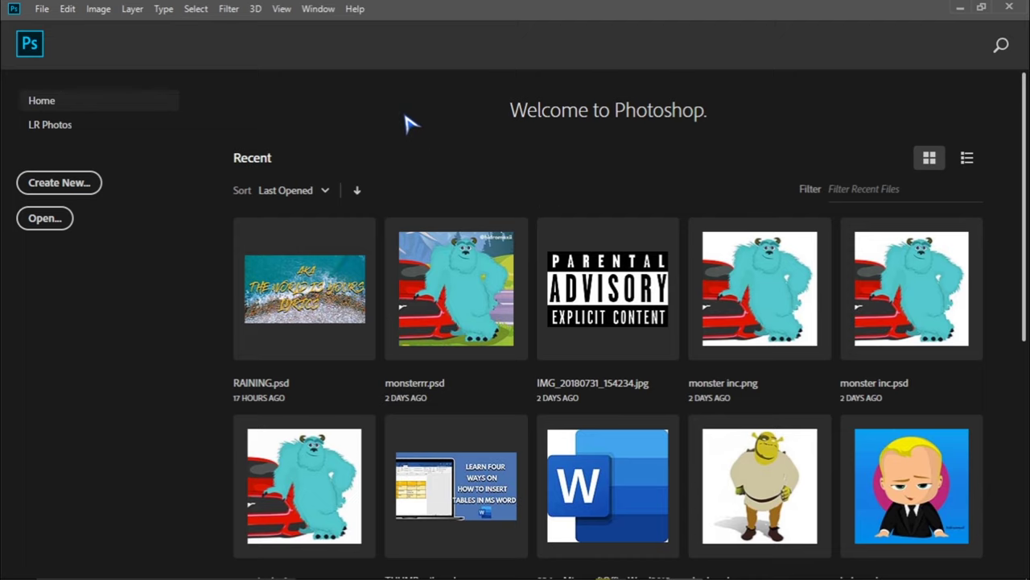
{"action": "mouse_move", "coordinate": [42, 100]}
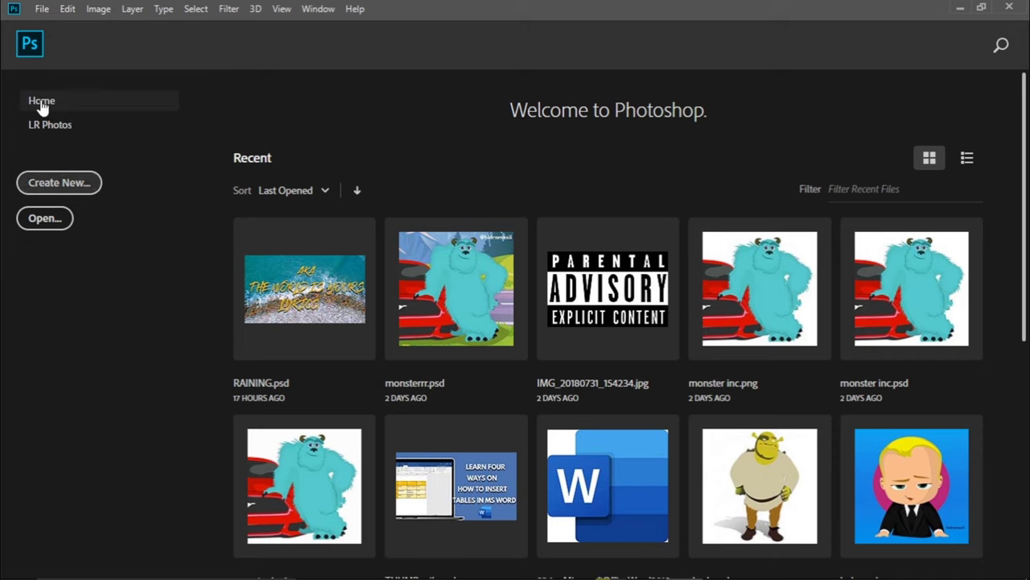
{"action": "mouse_move", "coordinate": [660, 258]}
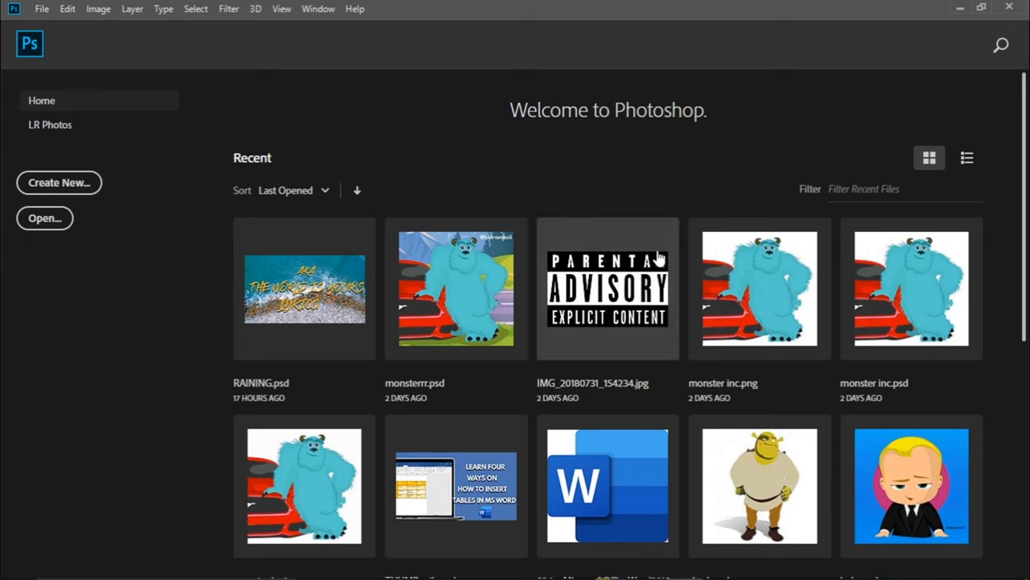
{"action": "mouse_move", "coordinate": [409, 57]}
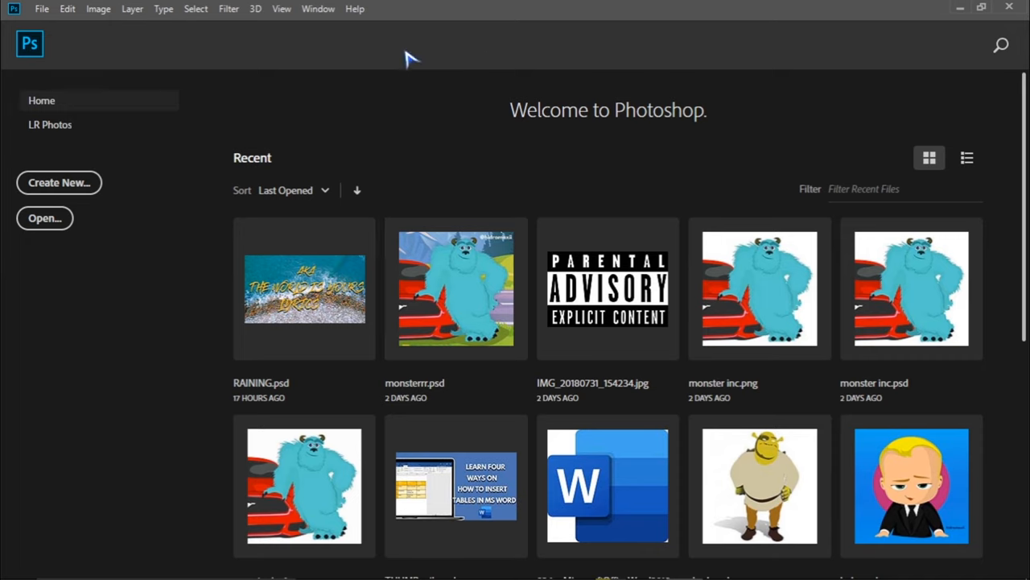
{"action": "mouse_move", "coordinate": [58, 183]}
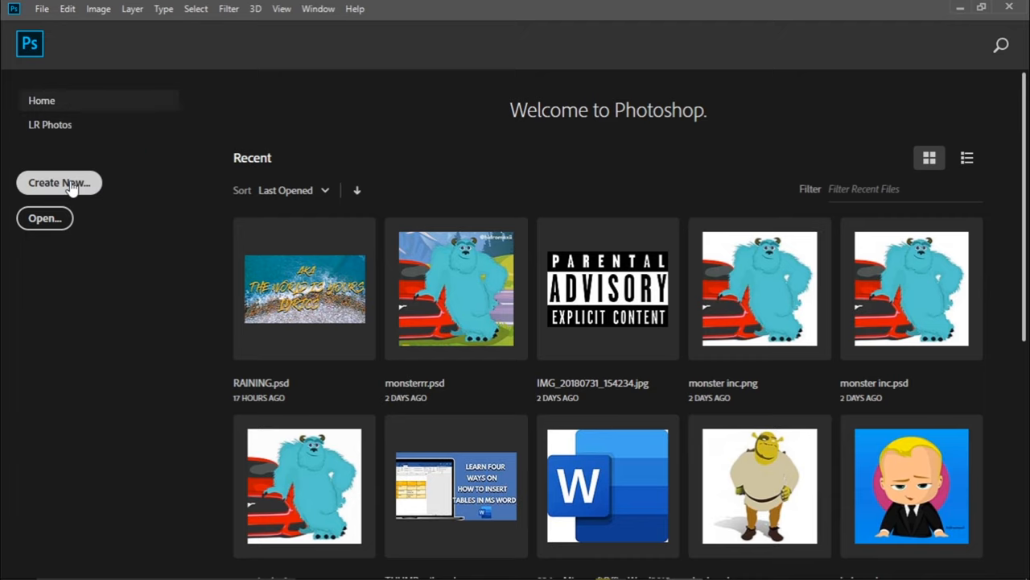
{"action": "mouse_move", "coordinate": [74, 191]}
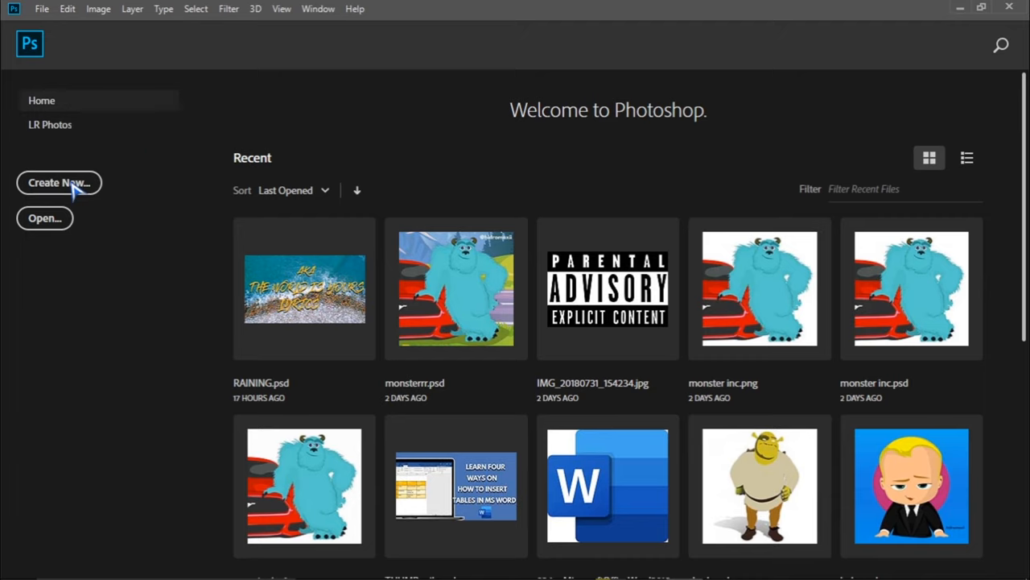
Step: Start a new document sized 1280 × 720 pixels
{"action": "left_click", "coordinate": [58, 182]}
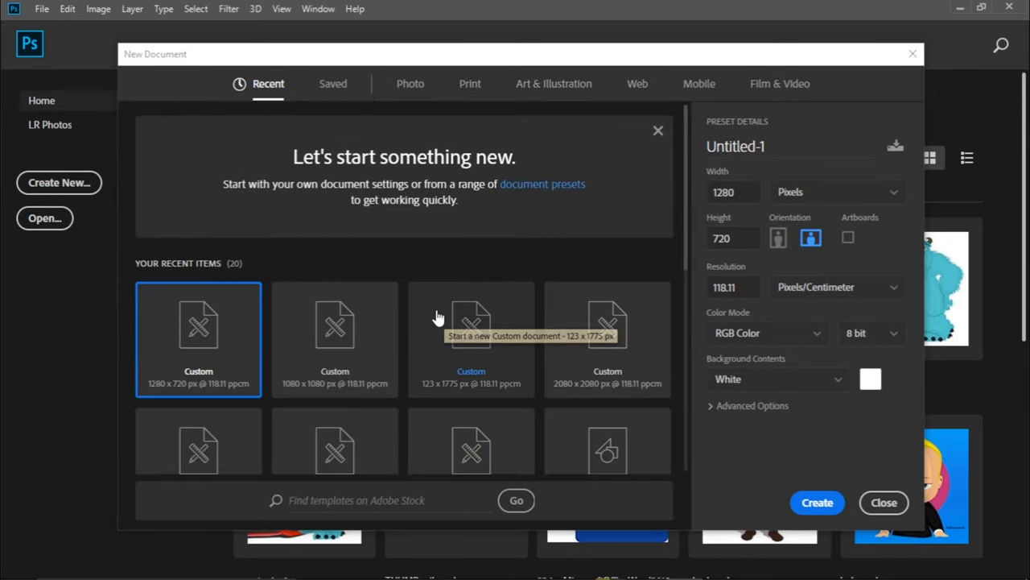
{"action": "mouse_move", "coordinate": [389, 386]}
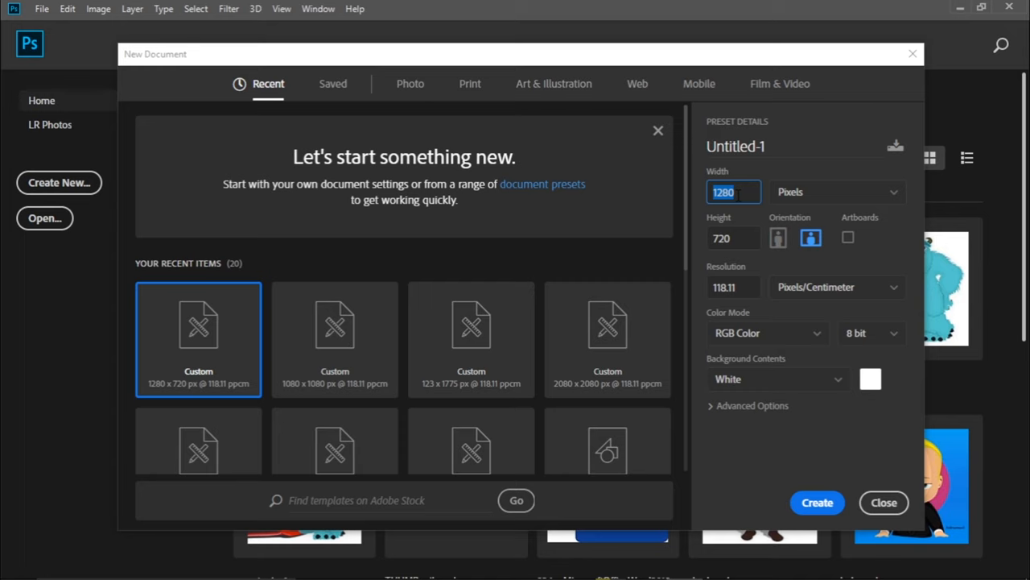
{"action": "type", "text": "1"}
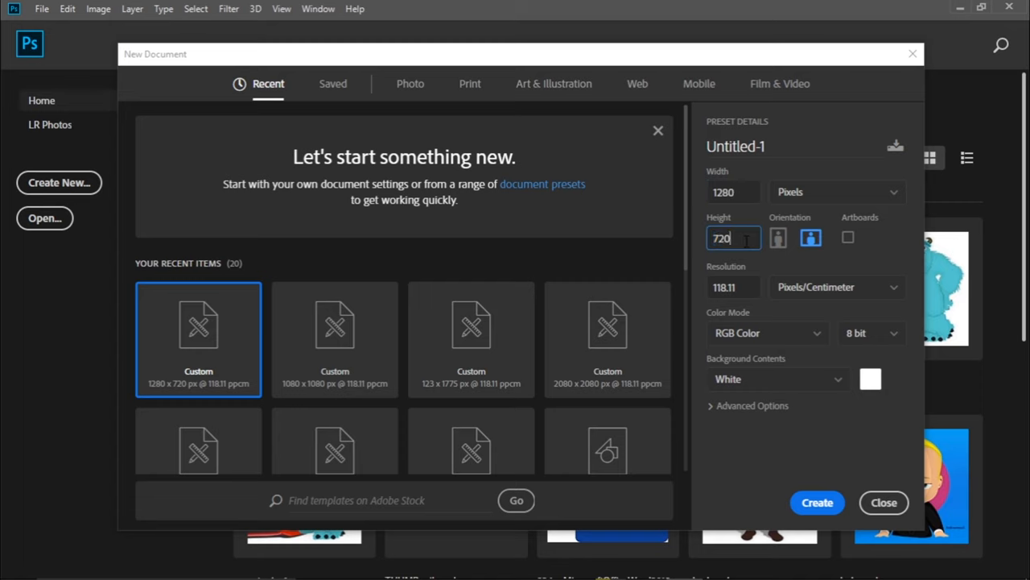
{"action": "left_click", "coordinate": [882, 502]}
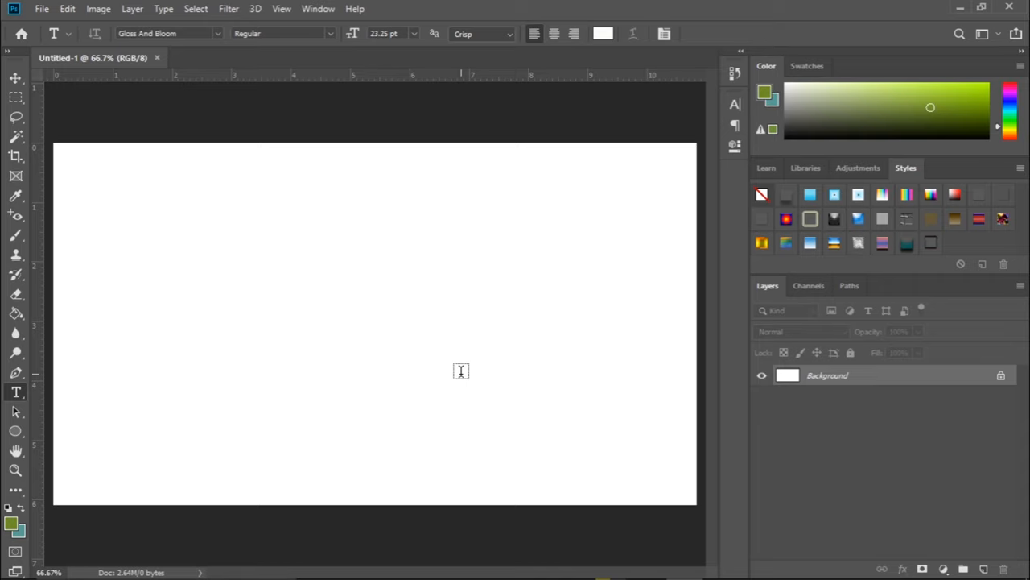
{"action": "mouse_move", "coordinate": [393, 380]}
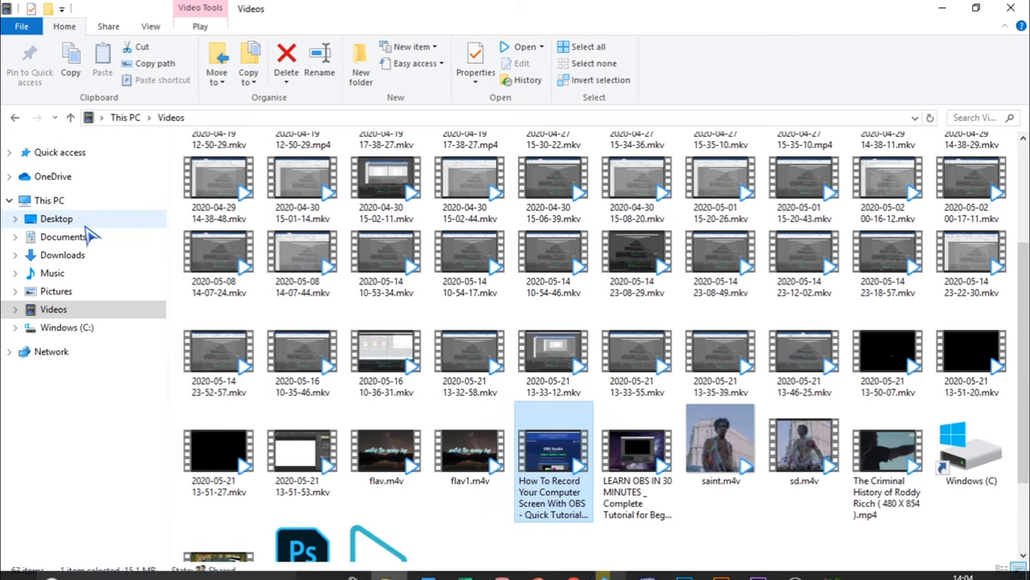
Step: Open auroraabovelakeatnight2113565.jpg from the Desktop's WALLPAPER folder
{"action": "left_click", "coordinate": [55, 218]}
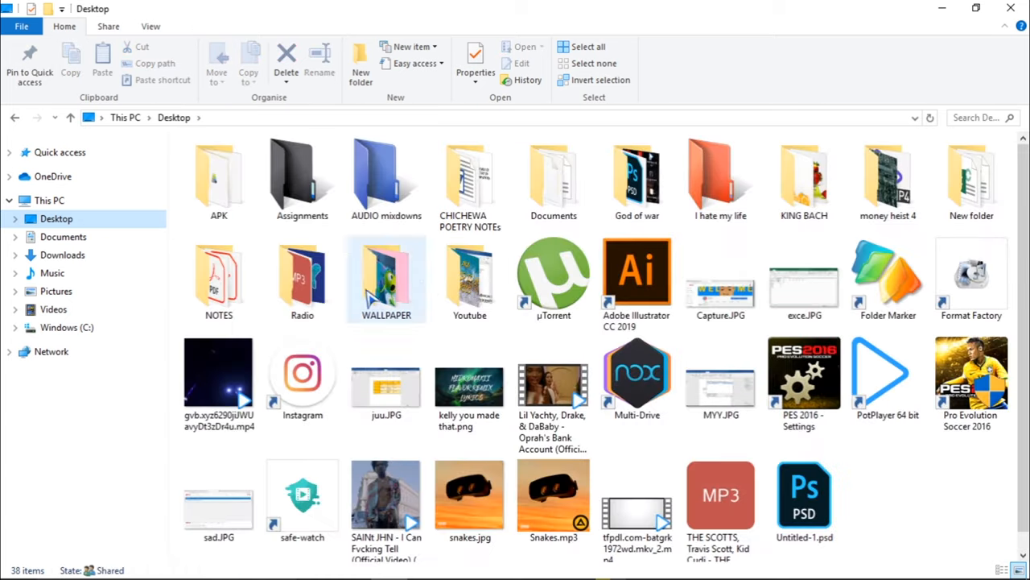
{"action": "left_click", "coordinate": [386, 277]}
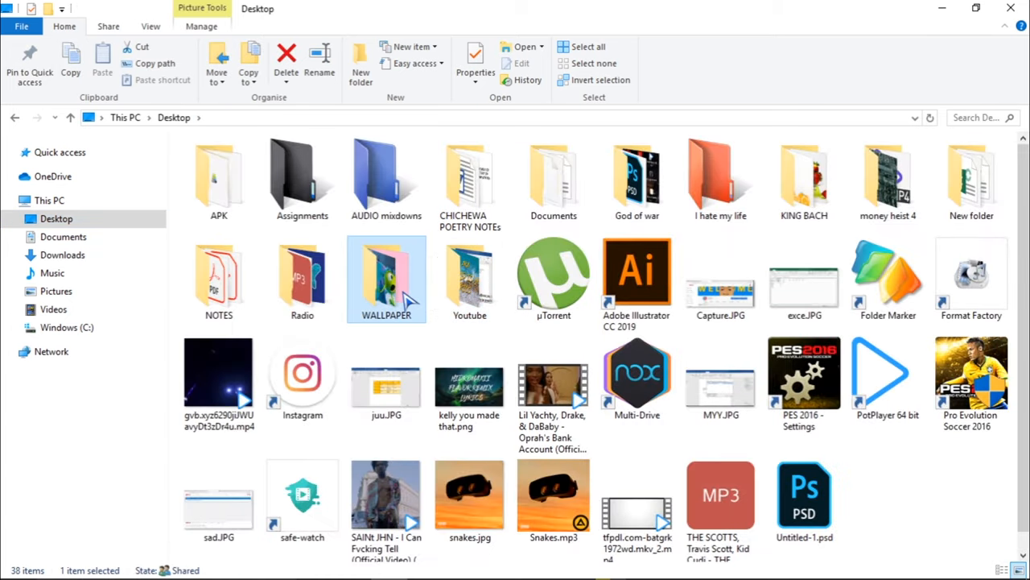
{"action": "double_click", "coordinate": [387, 277]}
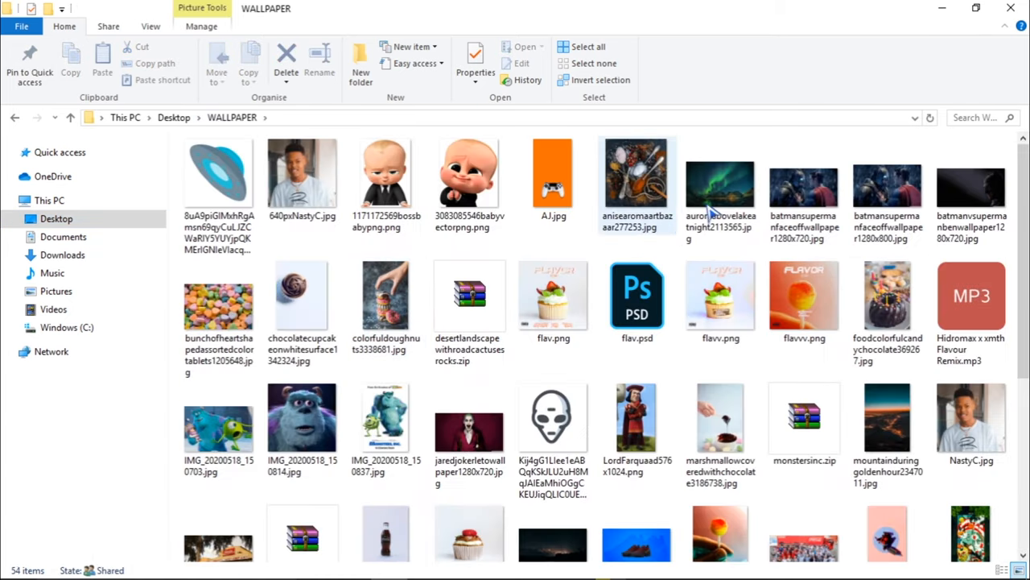
{"action": "left_click", "coordinate": [721, 185]}
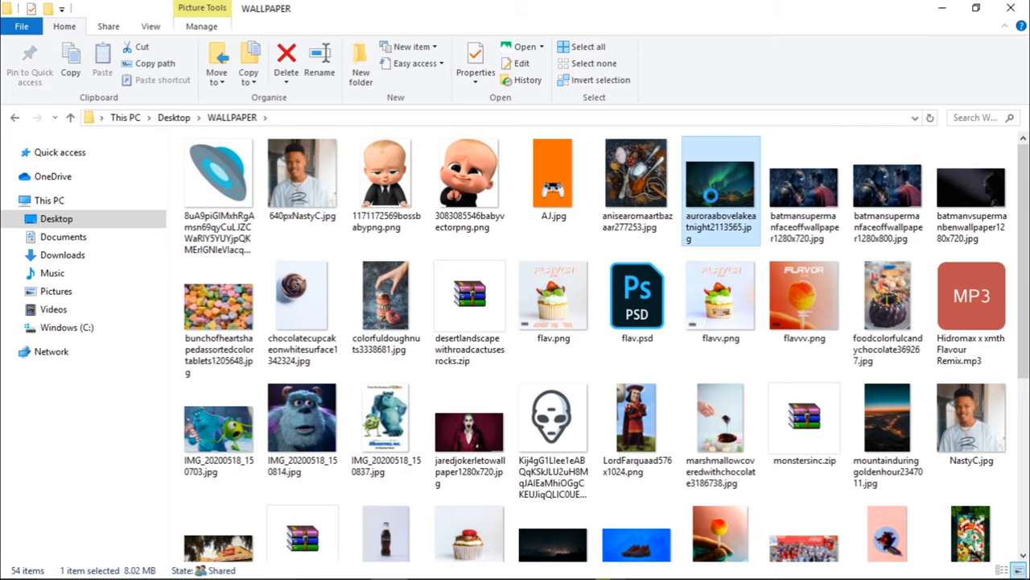
{"action": "double_click", "coordinate": [721, 172]}
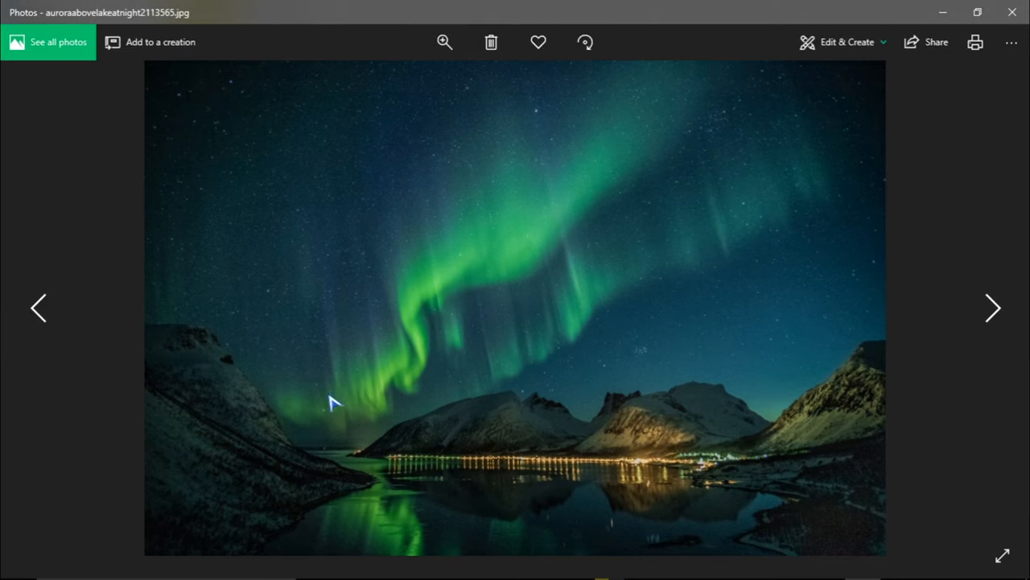
{"action": "mouse_move", "coordinate": [898, 152]}
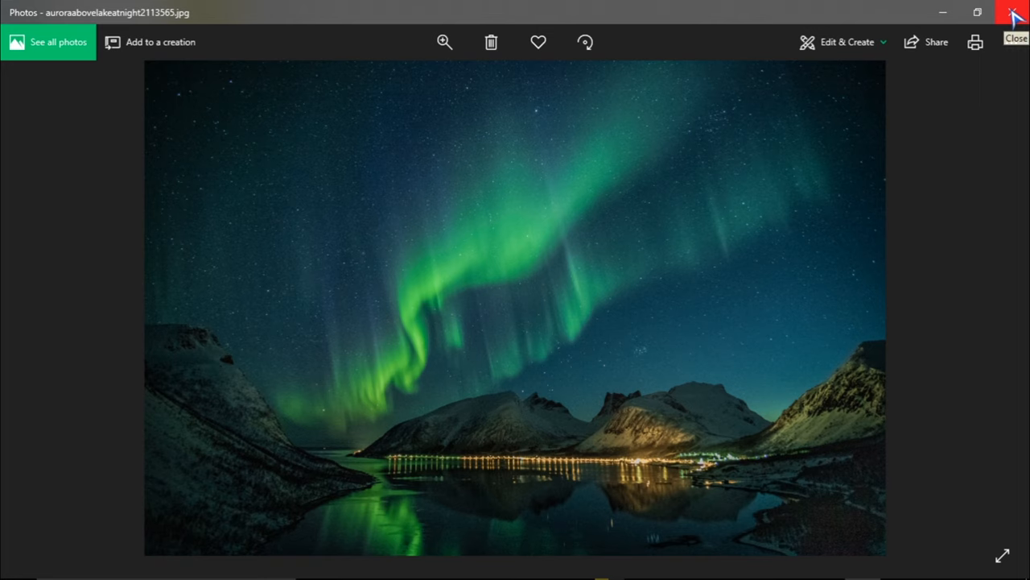
Step: Close the Photos viewer to return to the WALLPAPER folder
{"action": "left_click", "coordinate": [1014, 14]}
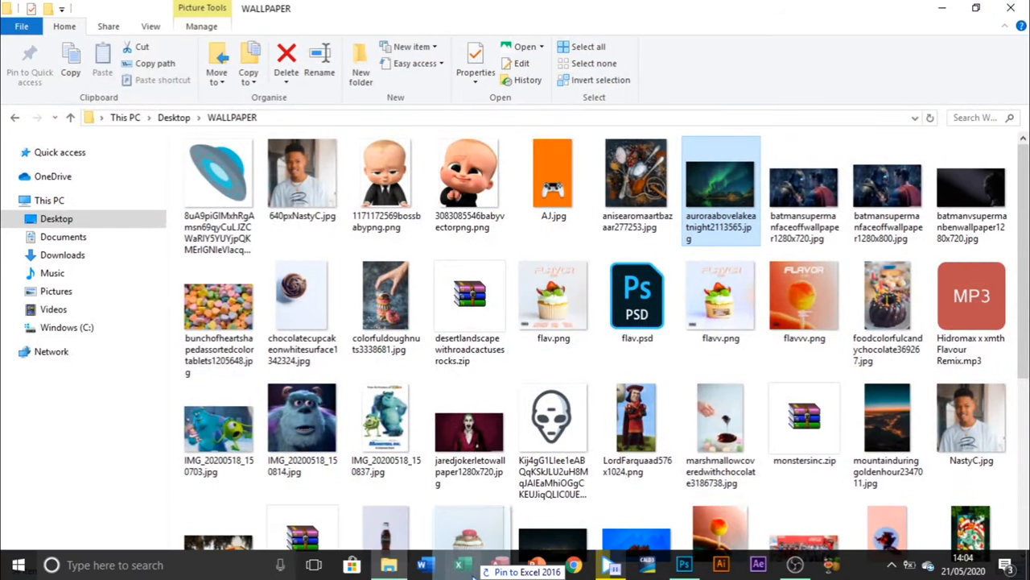
Step: Drop the aurora JPG onto the Photoshop canvas as a Smart Object layer
{"action": "left_click", "coordinate": [700, 560]}
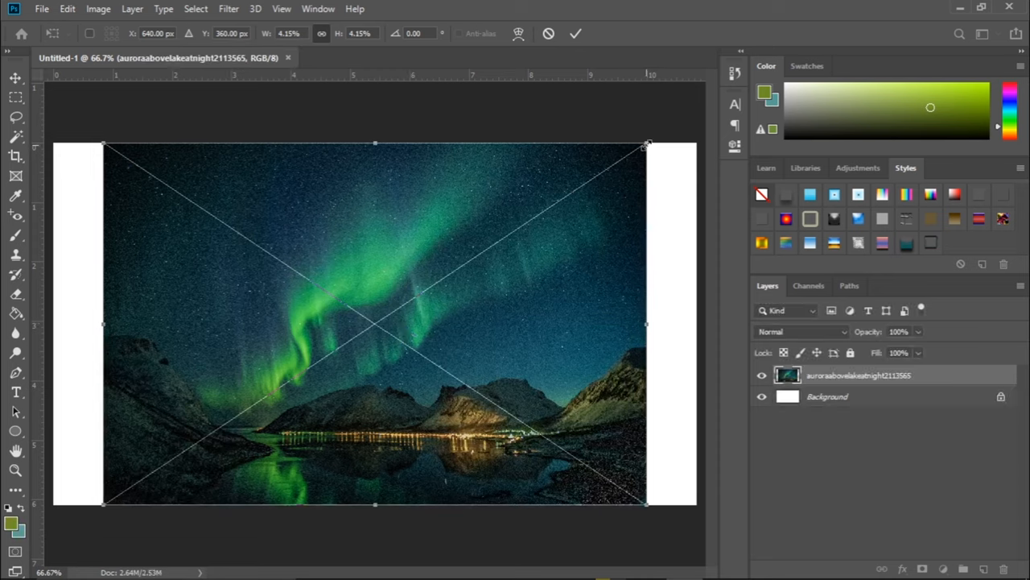
Step: Enlarge the aurora layer to the canvas edges and commit the transform
{"action": "left_click_drag", "start_coordinate": [647, 145], "coordinate": [702, 110]}
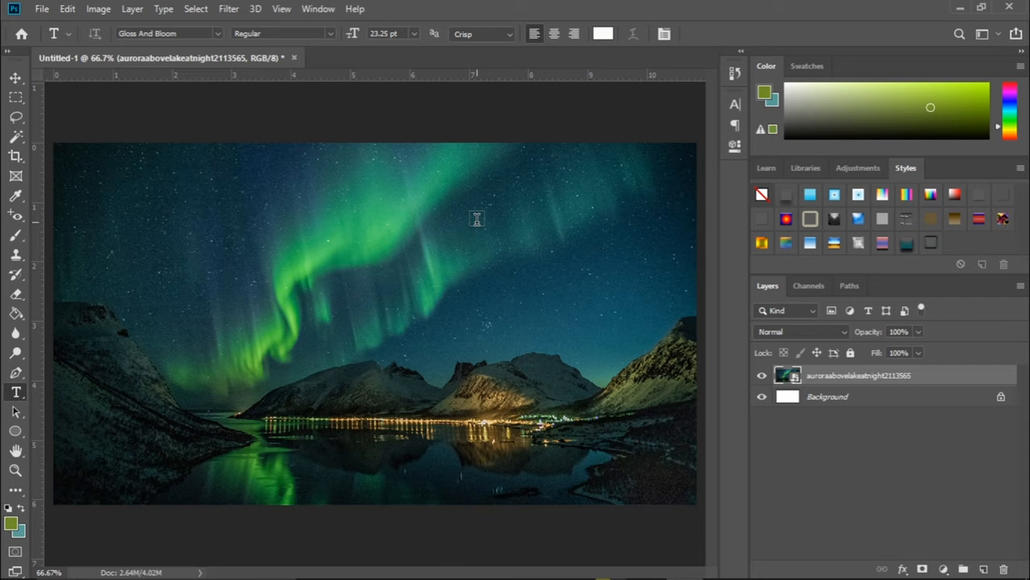
{"action": "mouse_move", "coordinate": [272, 138]}
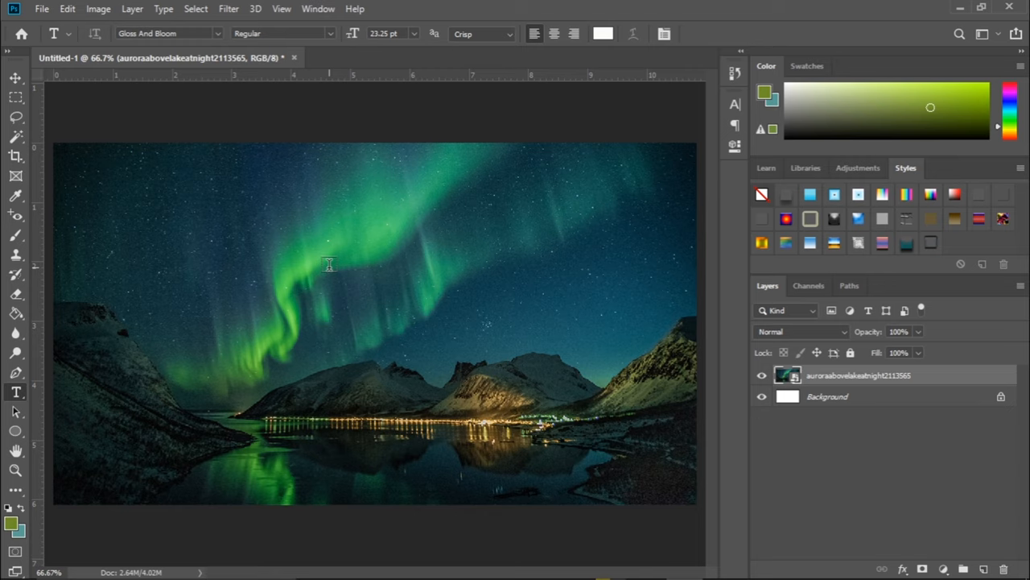
{"action": "mouse_move", "coordinate": [341, 260]}
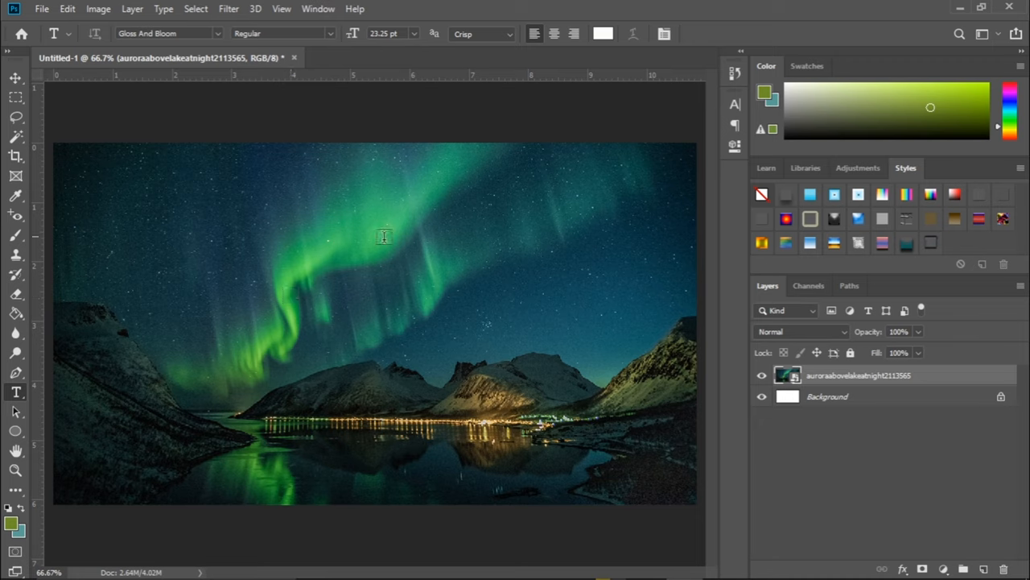
{"action": "mouse_move", "coordinate": [293, 301]}
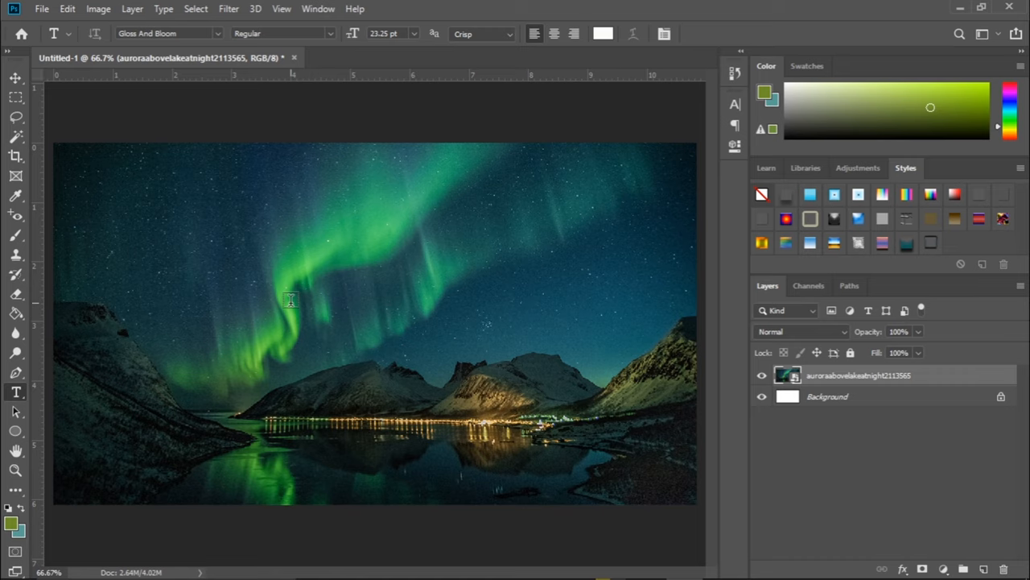
{"action": "mouse_move", "coordinate": [229, 29]}
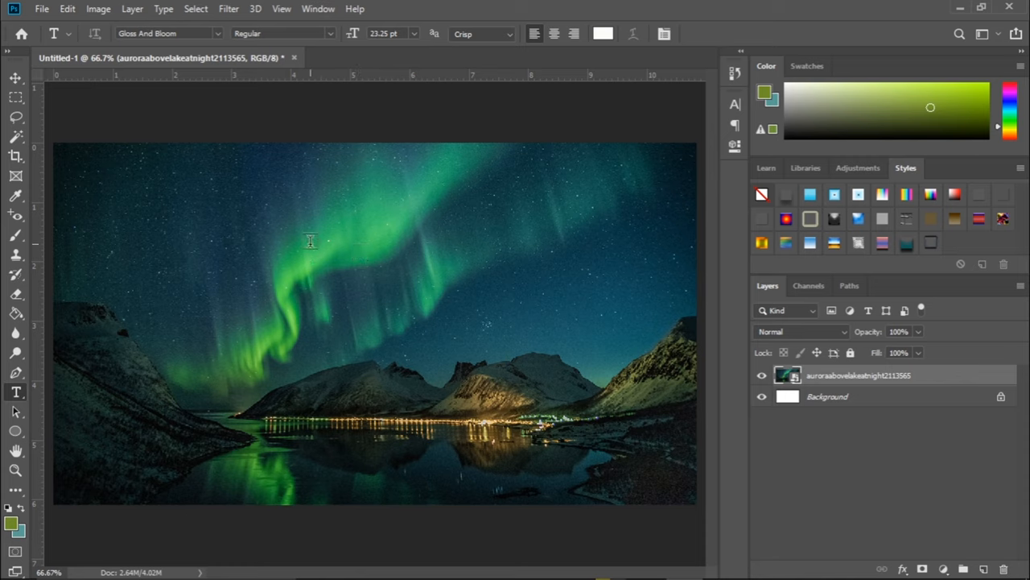
{"action": "mouse_move", "coordinate": [357, 277]}
{"action": "type", "text": "H"}
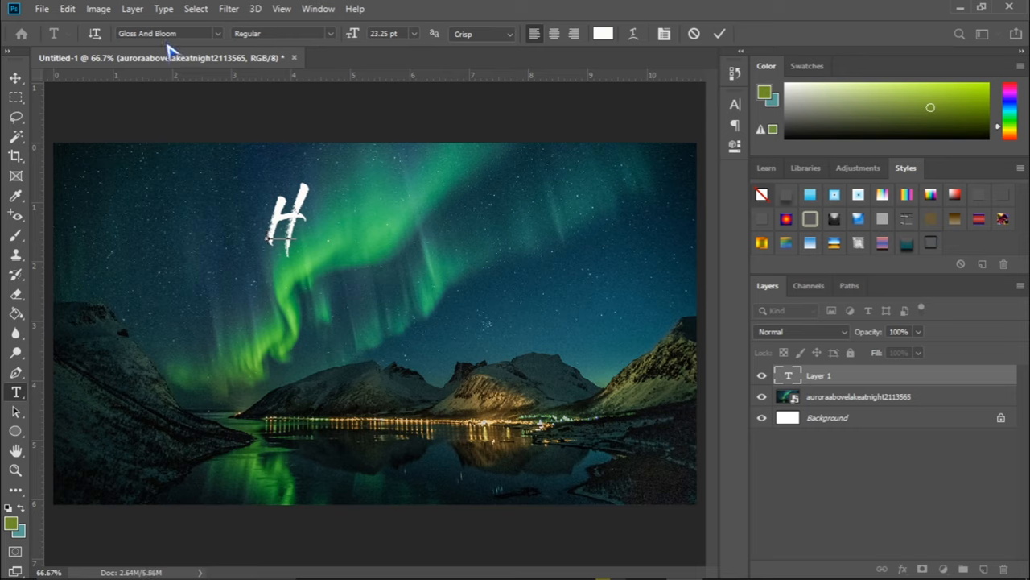
{"action": "mouse_move", "coordinate": [377, 197]}
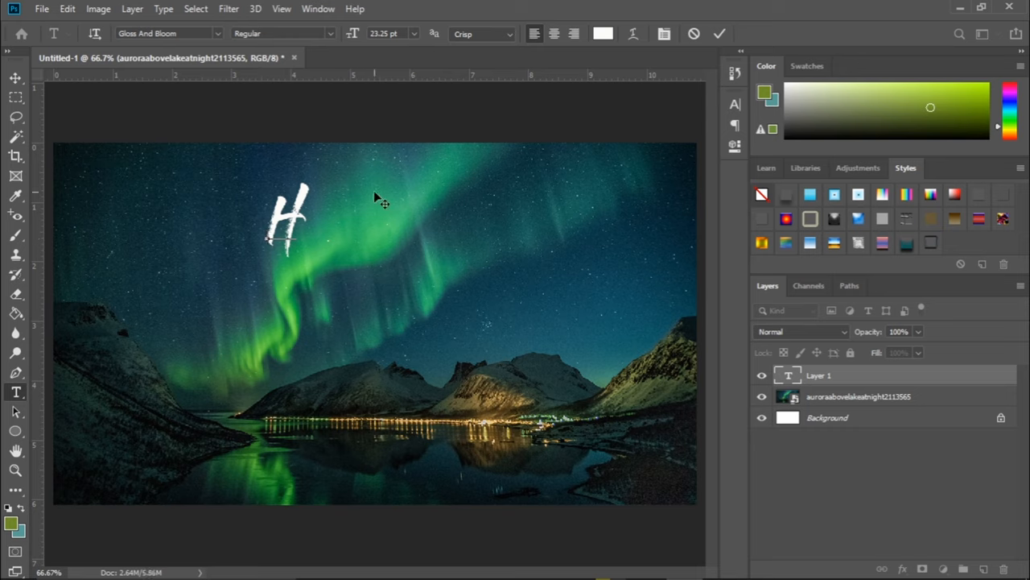
Step: Type HIDROMAXII, FLAVOR REMIX, LYRICS as three lines of white brush-script text
{"action": "type", "text": "IDR"}
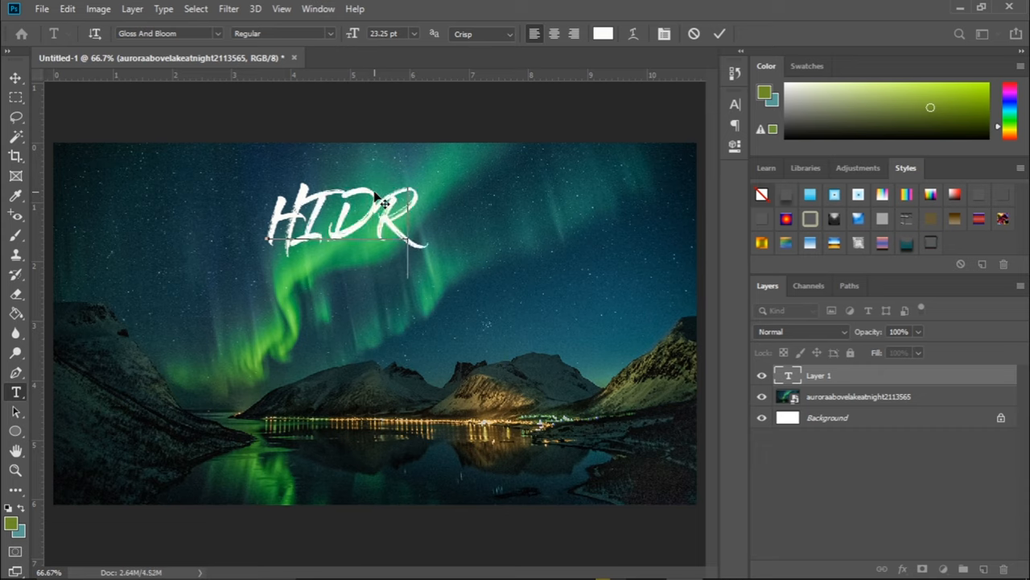
{"action": "type", "text": "OMAXI"}
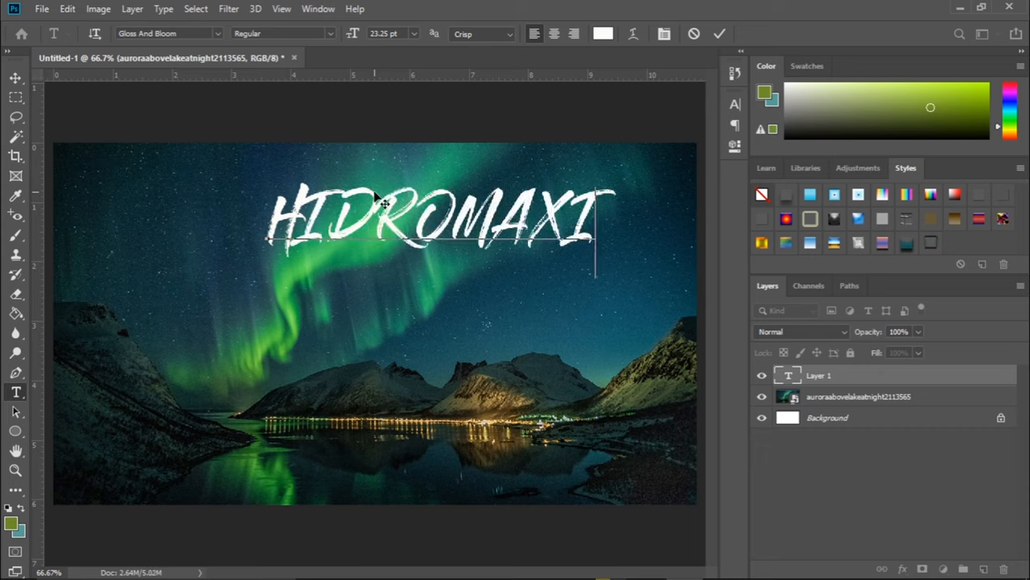
{"action": "type", "text": "I"}
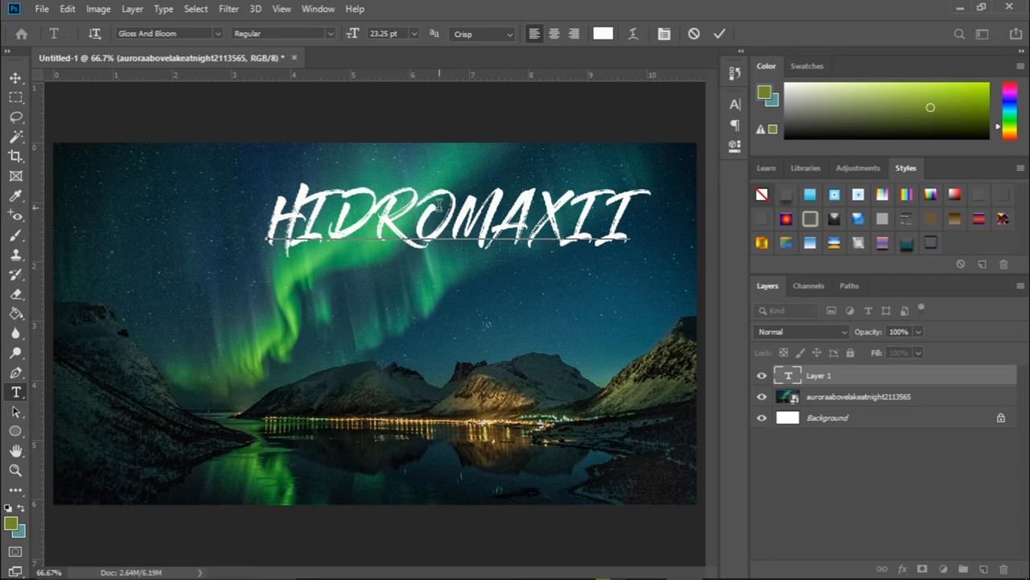
{"action": "type", "text": "FLAVO"}
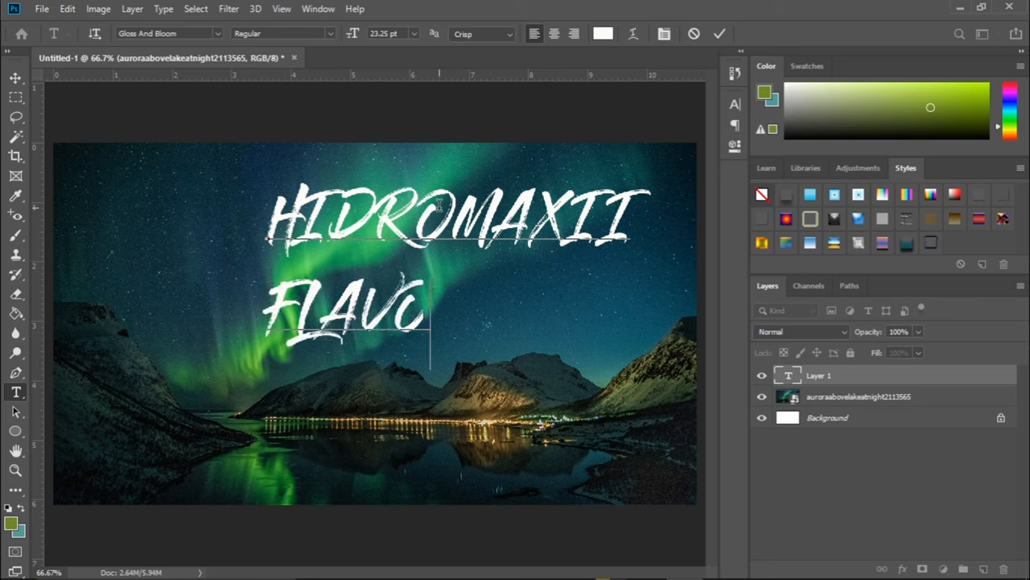
{"action": "type", "text": "R REMI"}
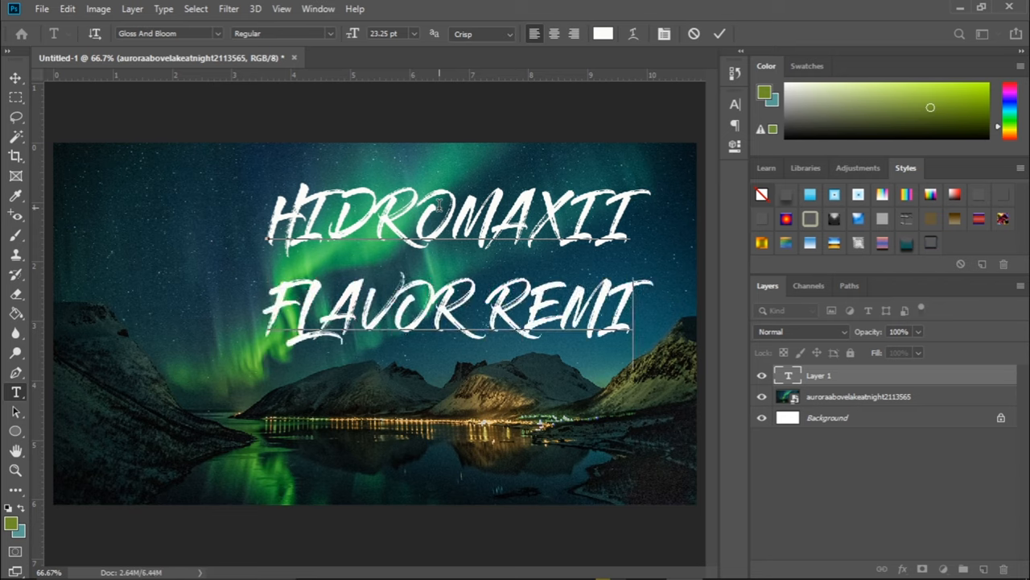
{"action": "type", "text": "X"}
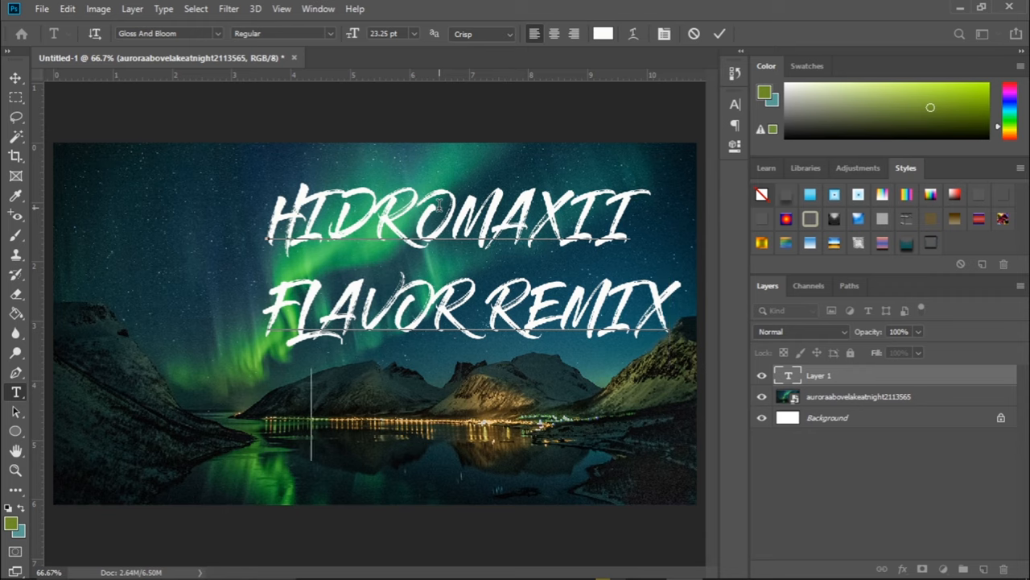
{"action": "type", "text": "LYR"}
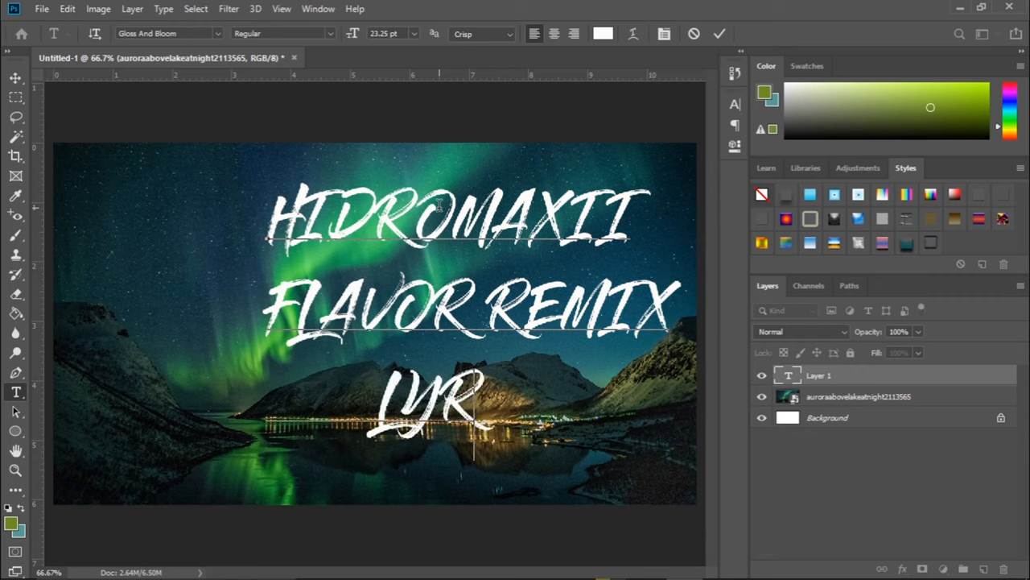
{"action": "type", "text": "ICS"}
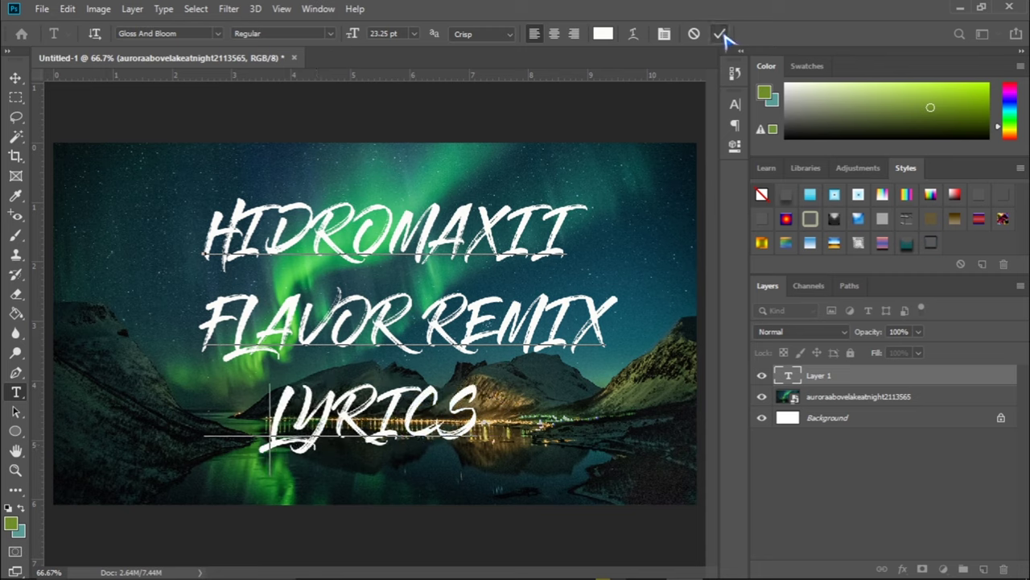
Step: Commit the title as its own text layer and begin exporting from the File menu
{"action": "left_click", "coordinate": [718, 34]}
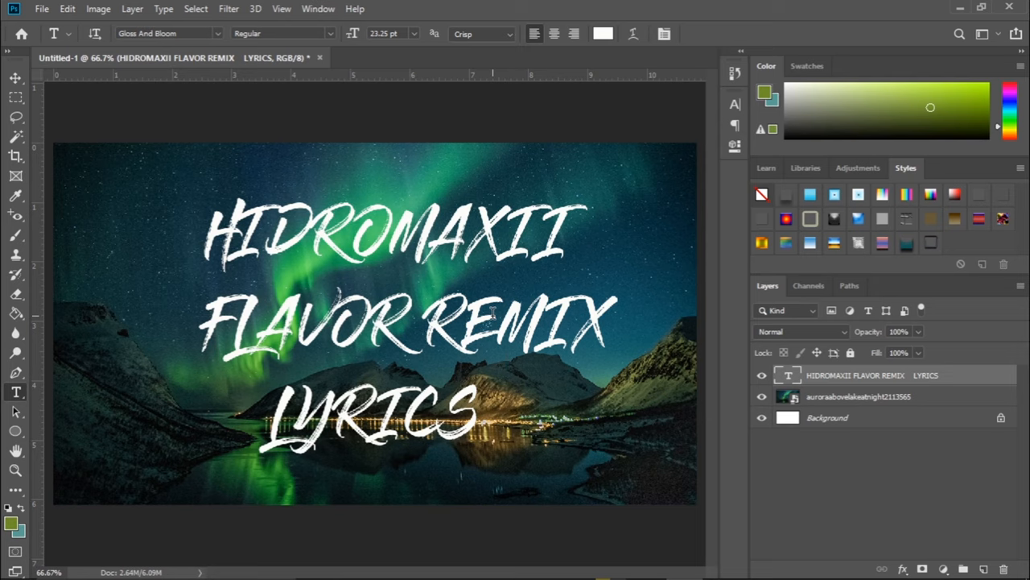
{"action": "mouse_move", "coordinate": [319, 141]}
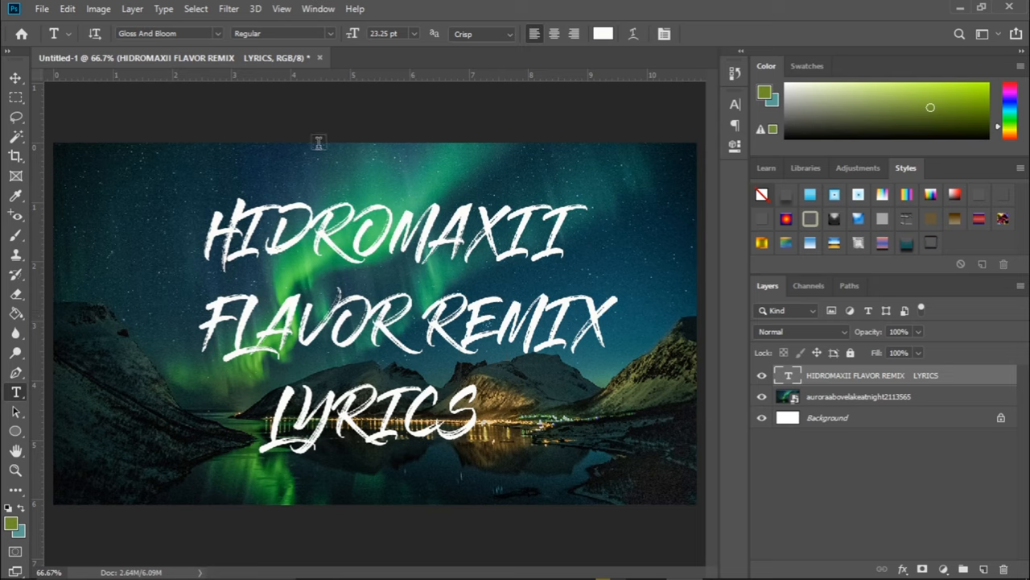
{"action": "mouse_move", "coordinate": [124, 251]}
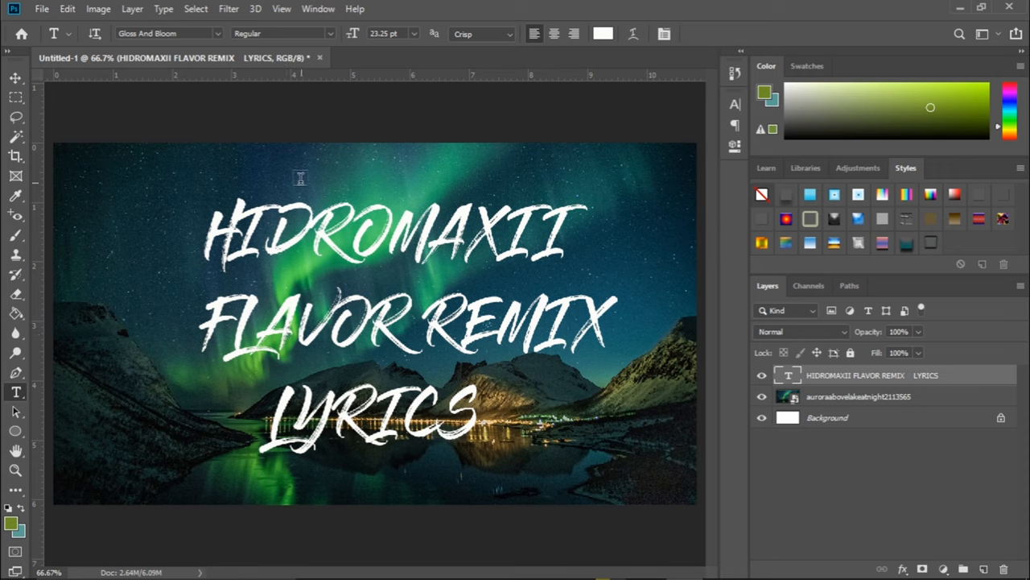
{"action": "left_click", "coordinate": [48, 10]}
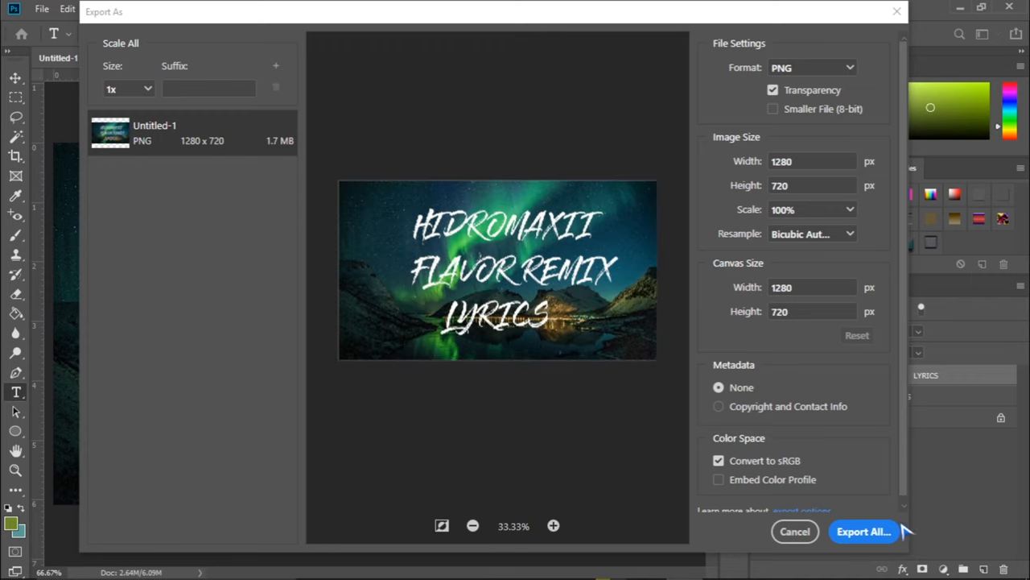
{"action": "mouse_move", "coordinate": [421, 160]}
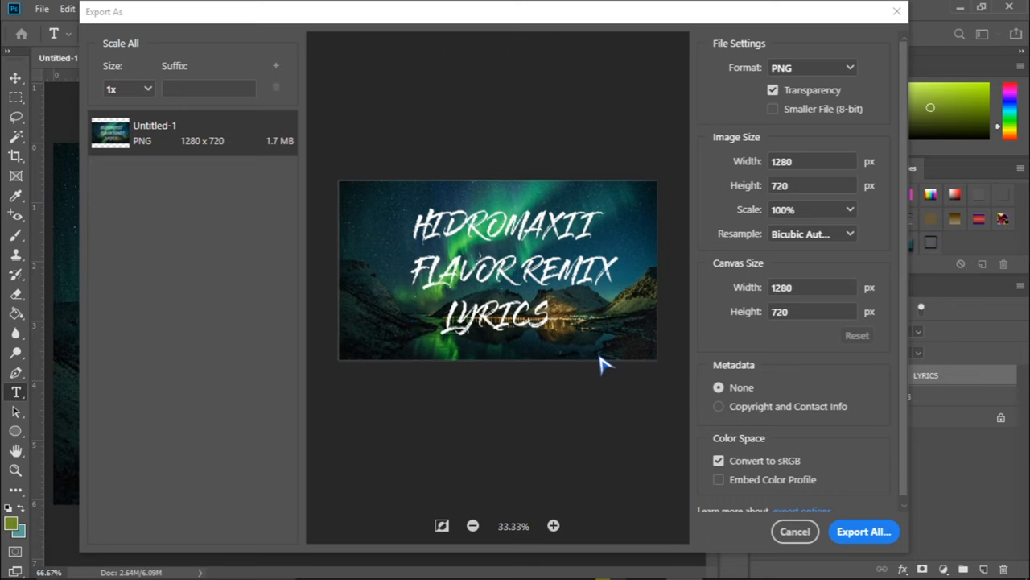
{"action": "mouse_move", "coordinate": [875, 544]}
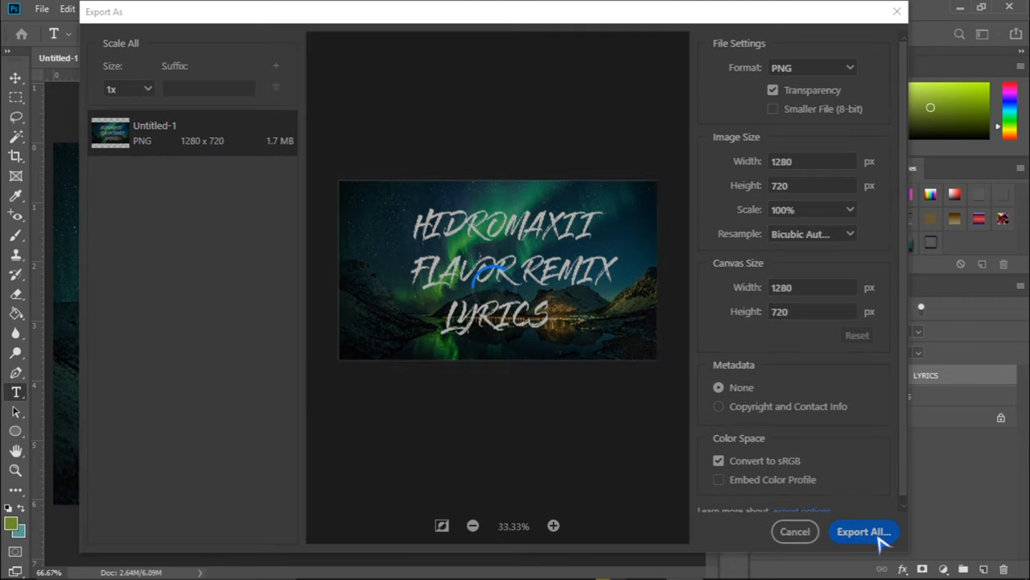
Step: Export the PNG to the Desktop as "kelly this is cool.png"
{"action": "left_click", "coordinate": [863, 531]}
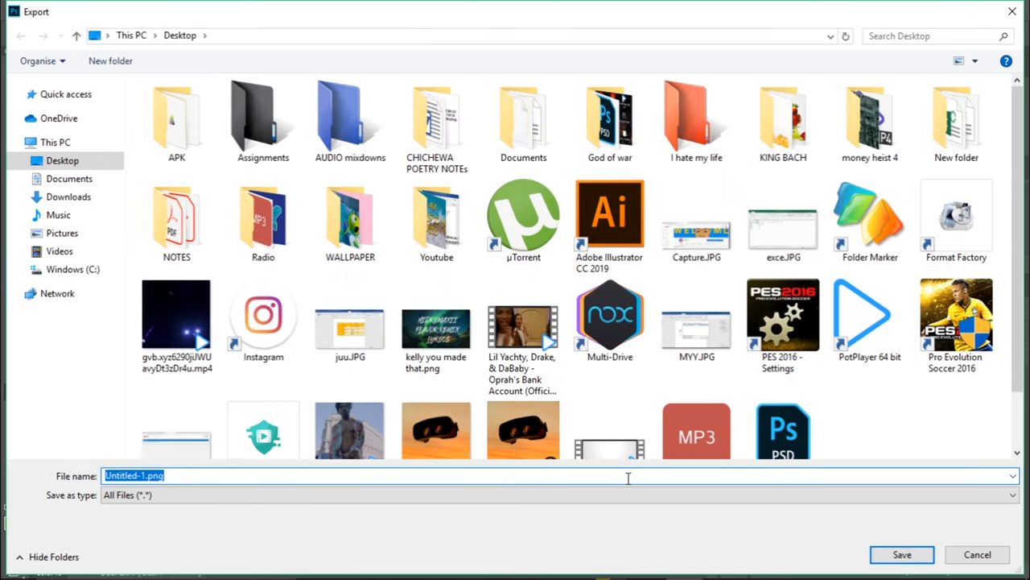
{"action": "type", "text": "kelly this is cool"}
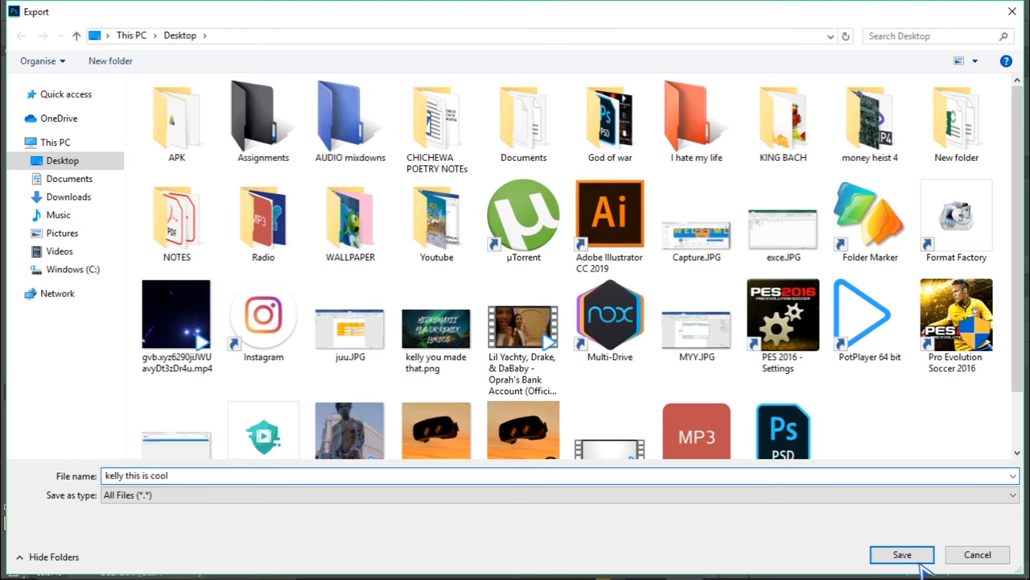
{"action": "left_click", "coordinate": [902, 554]}
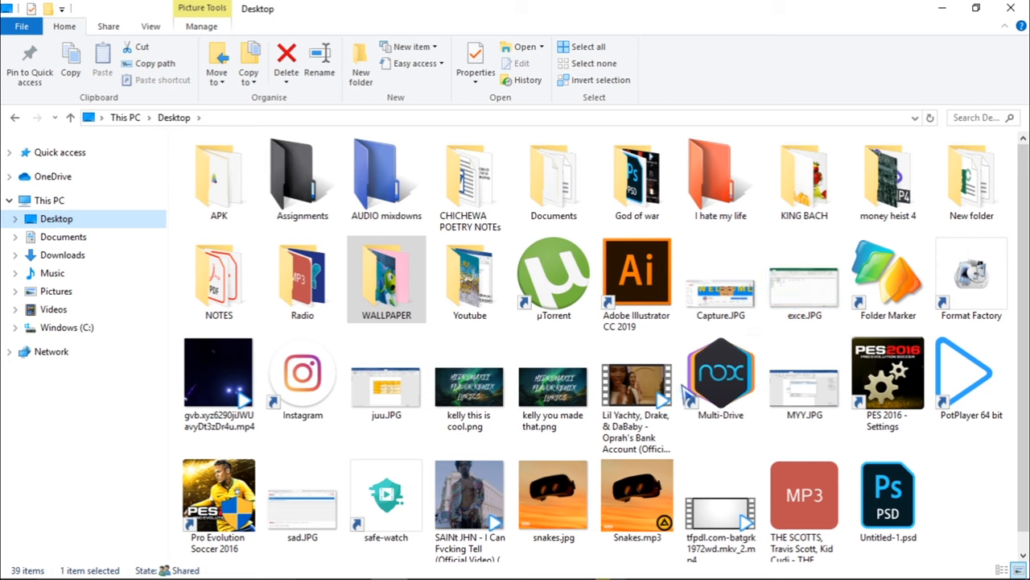
{"action": "mouse_move", "coordinate": [554, 386]}
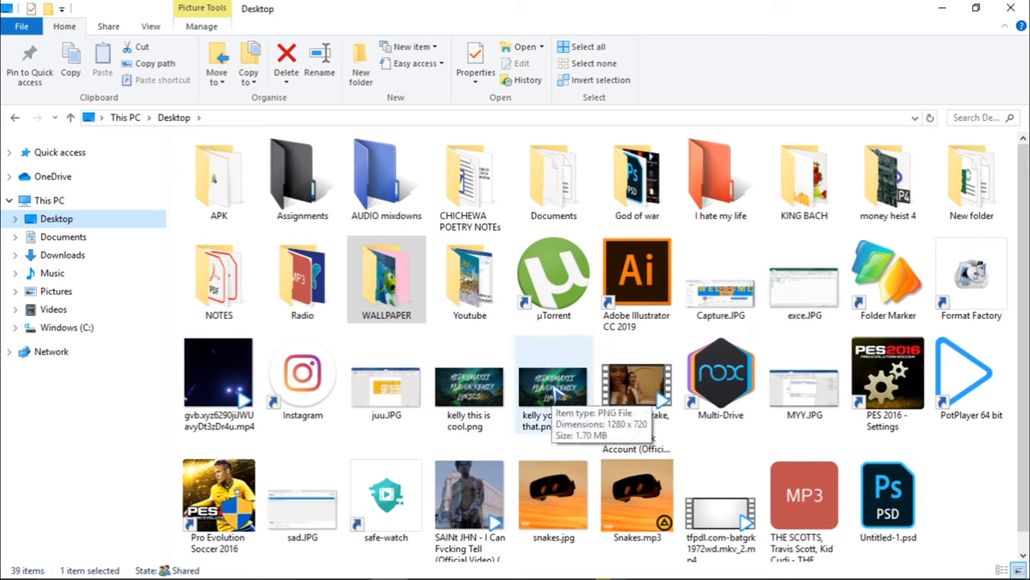
Step: Open "kelly this is cool.png" from the Desktop in Photos
{"action": "left_click", "coordinate": [470, 386]}
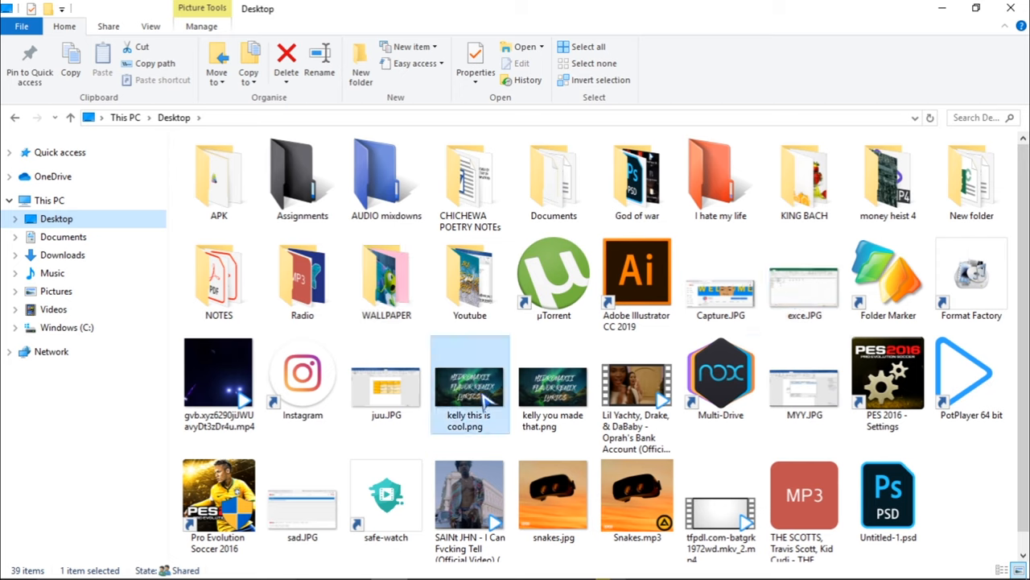
{"action": "double_click", "coordinate": [470, 383]}
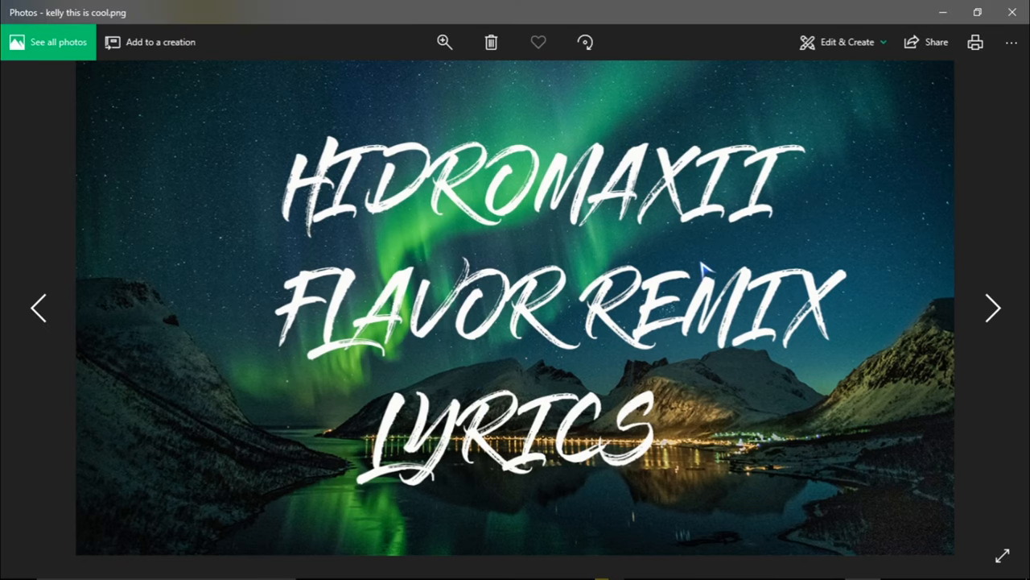